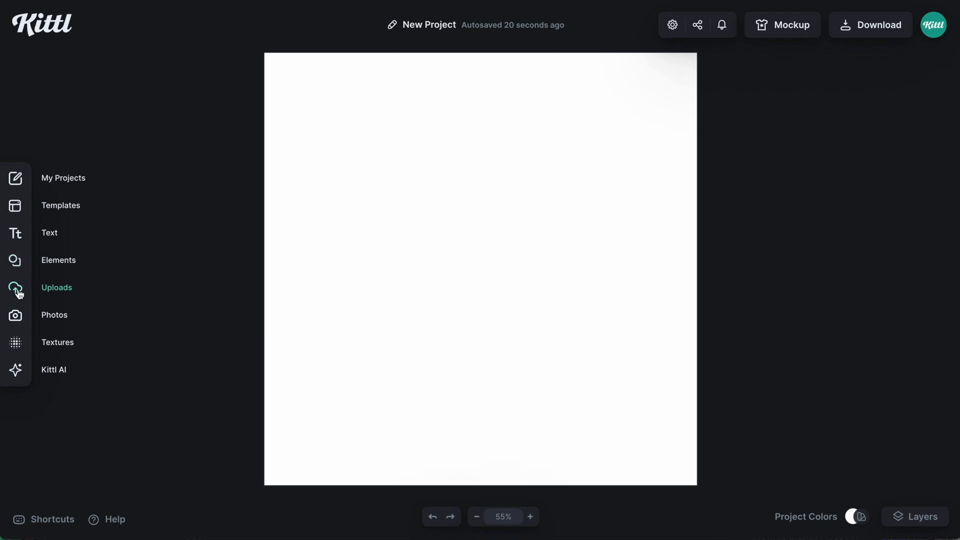
Step: Browse the AI Generated folder's bottle images, then return to the full uploads list
left_click(15, 287)
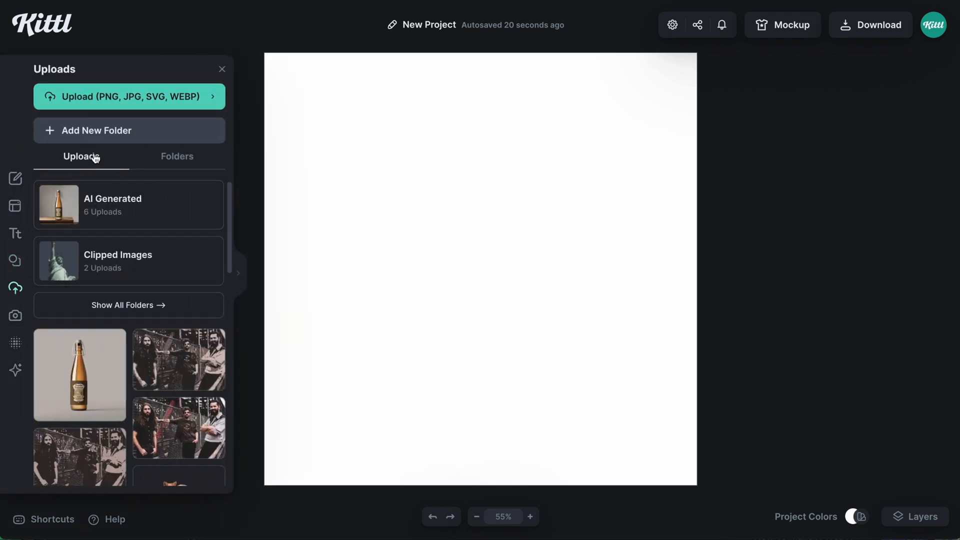
left_click(177, 156)
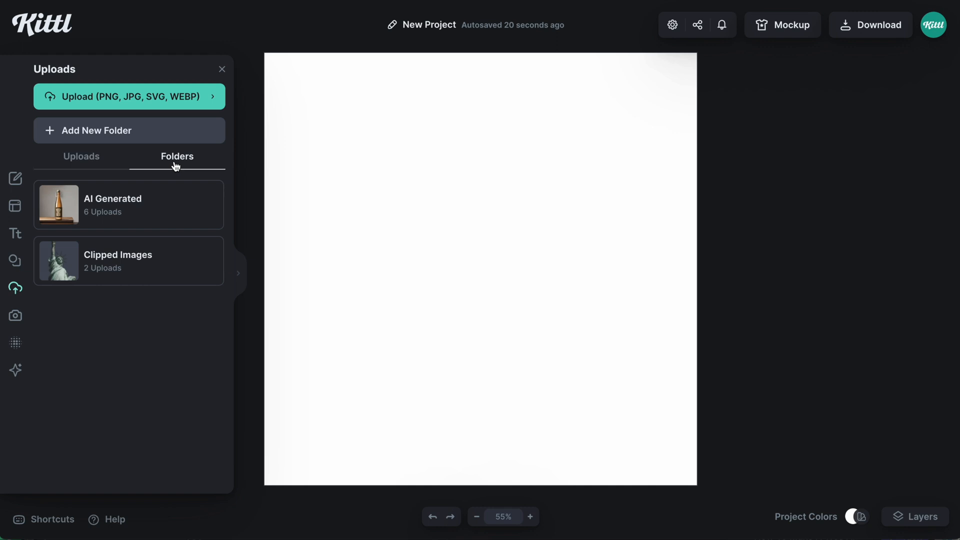
mouse_move(147, 215)
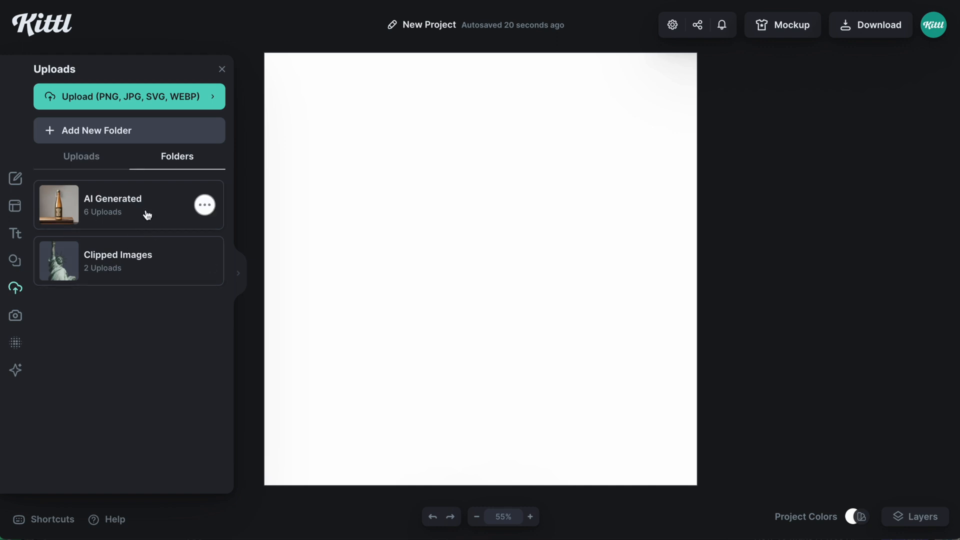
left_click(112, 204)
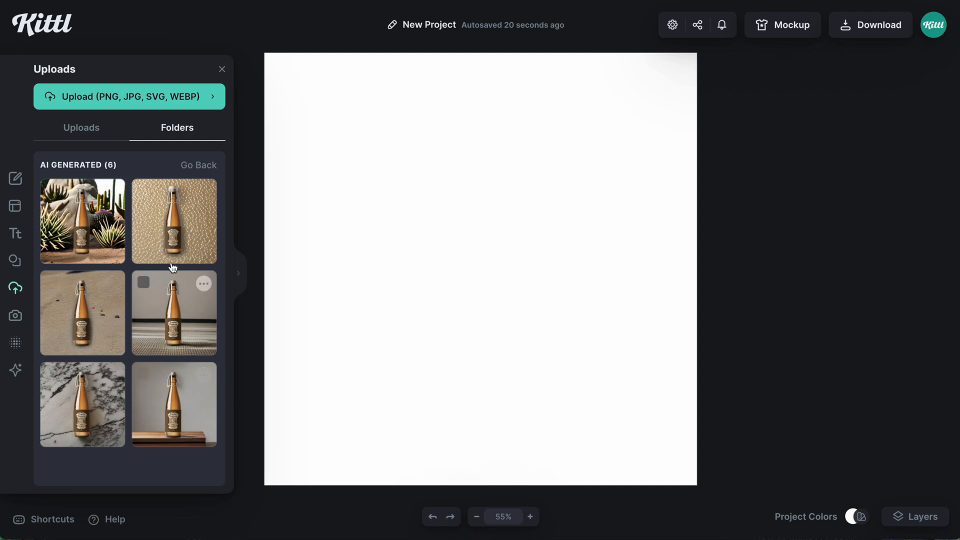
left_click(198, 165)
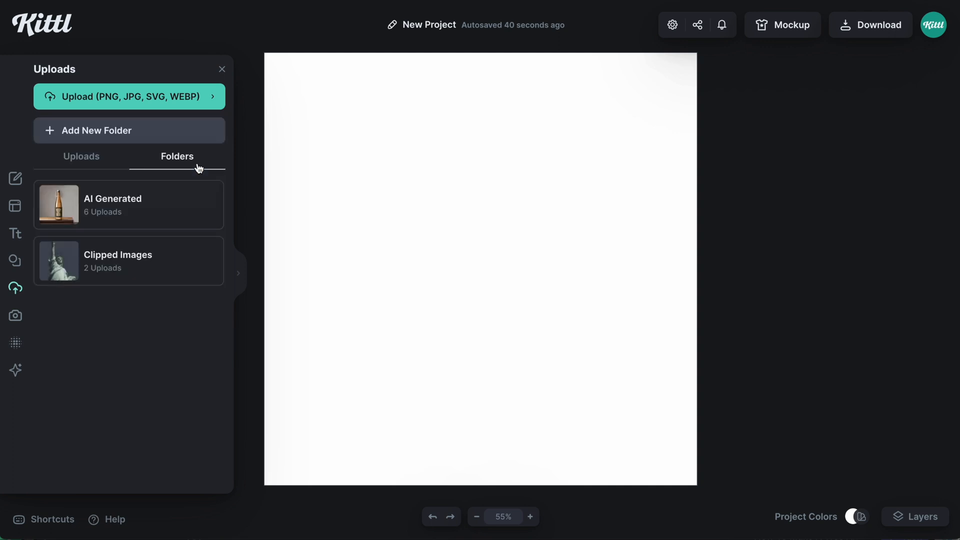
left_click(129, 261)
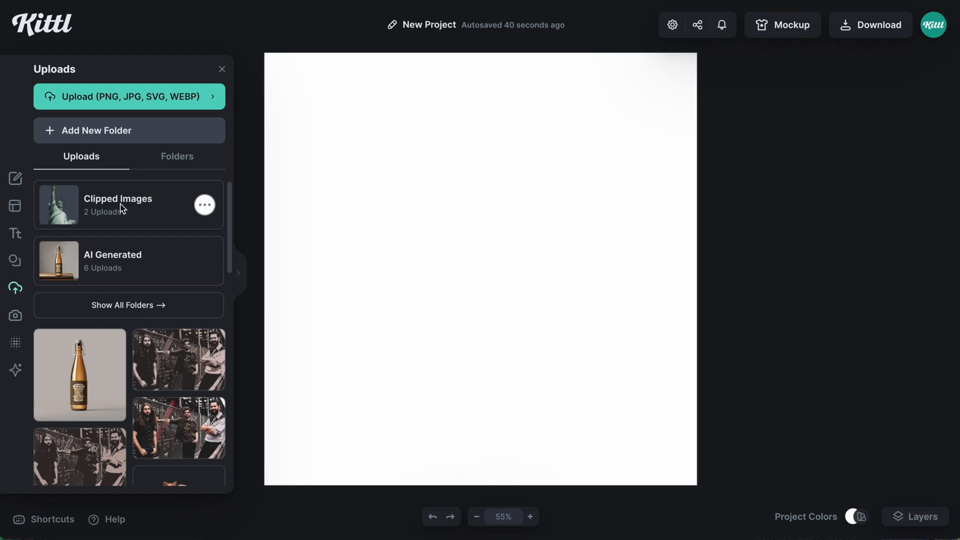
Step: Generate an AI image from 'a vintage botanical style rose flower' and view it in Uploads
left_click(15, 370)
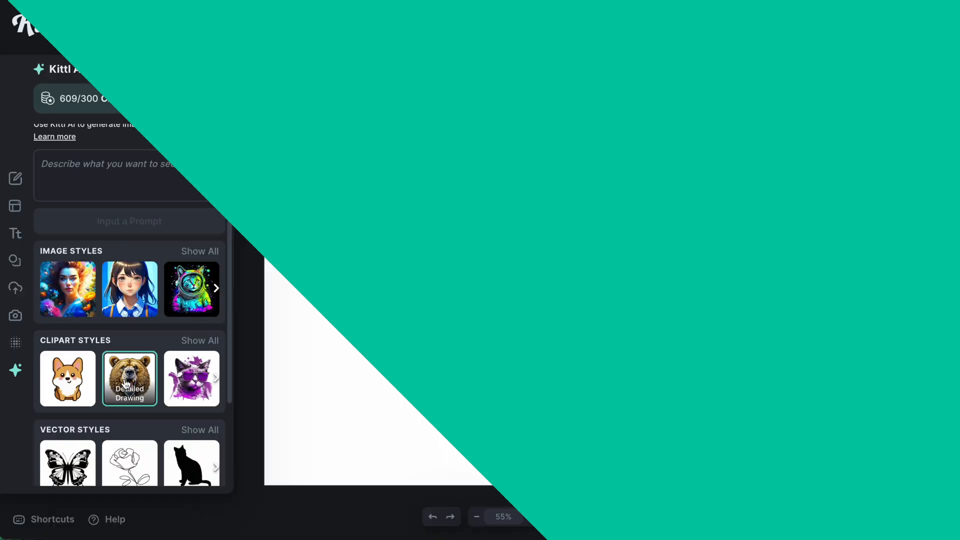
type("a vintage botanical style rose flower")
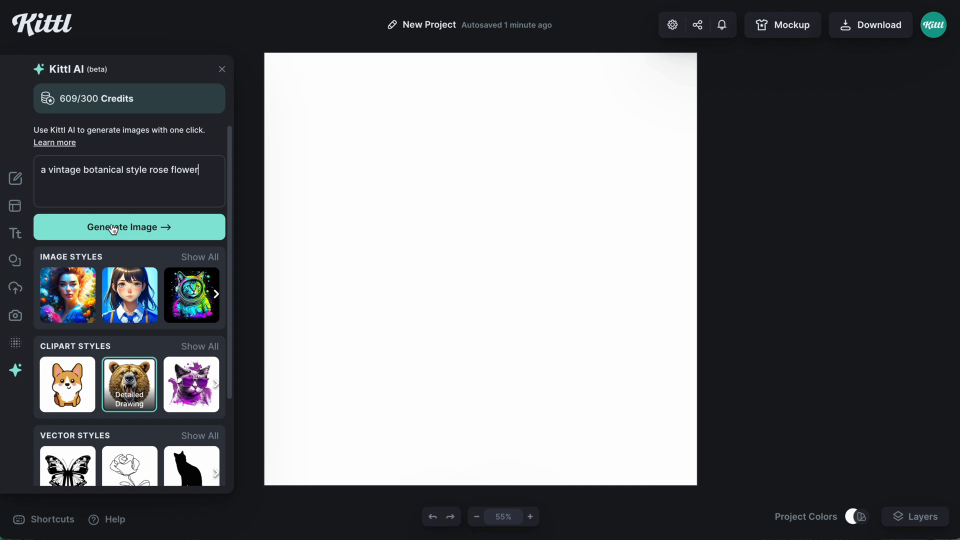
left_click(129, 227)
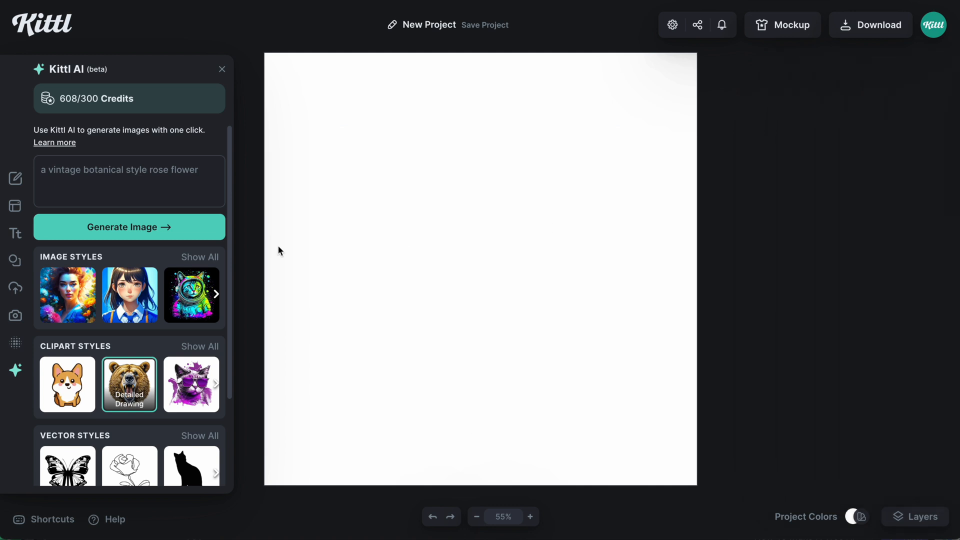
mouse_move(15, 288)
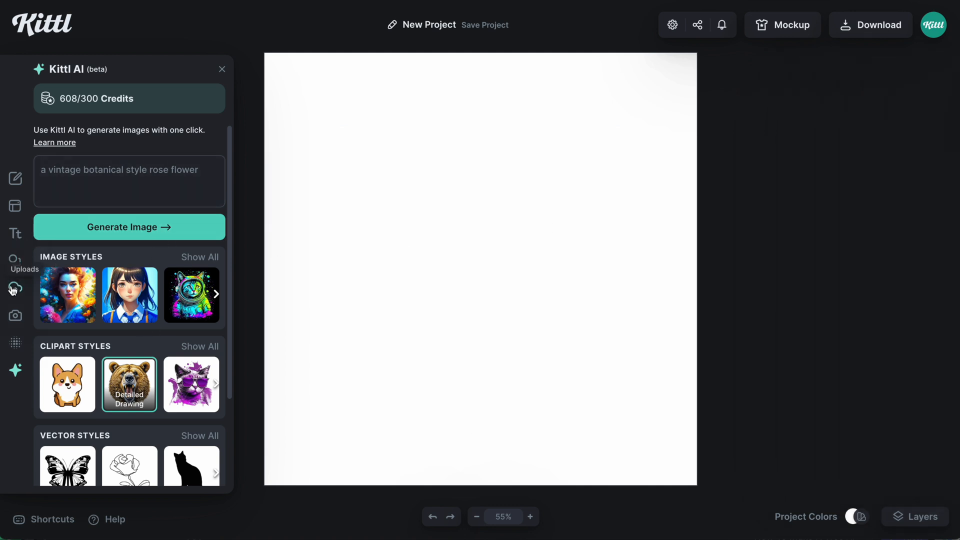
left_click(15, 288)
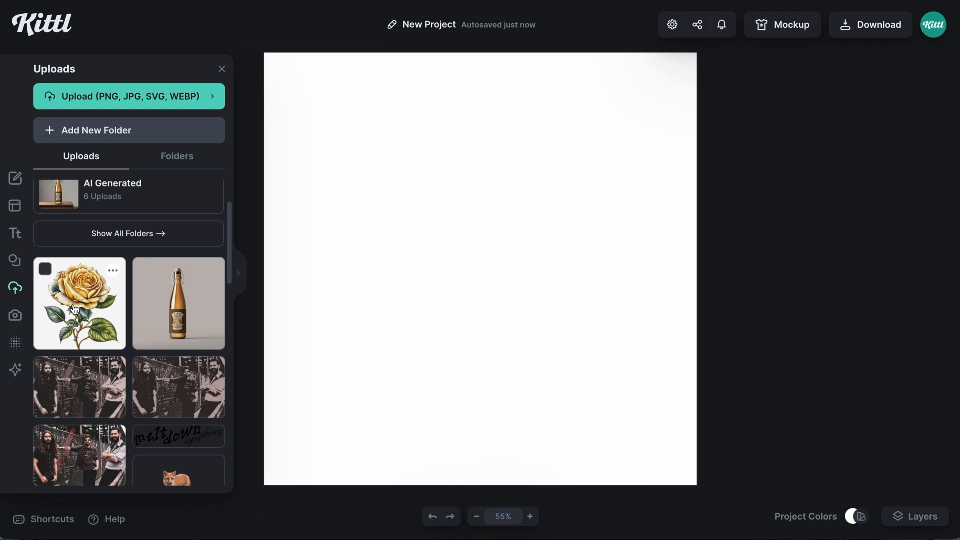
Step: Place the rose on the canvas and check the Clipped Images folder now holds three uploads
left_click(79, 303)
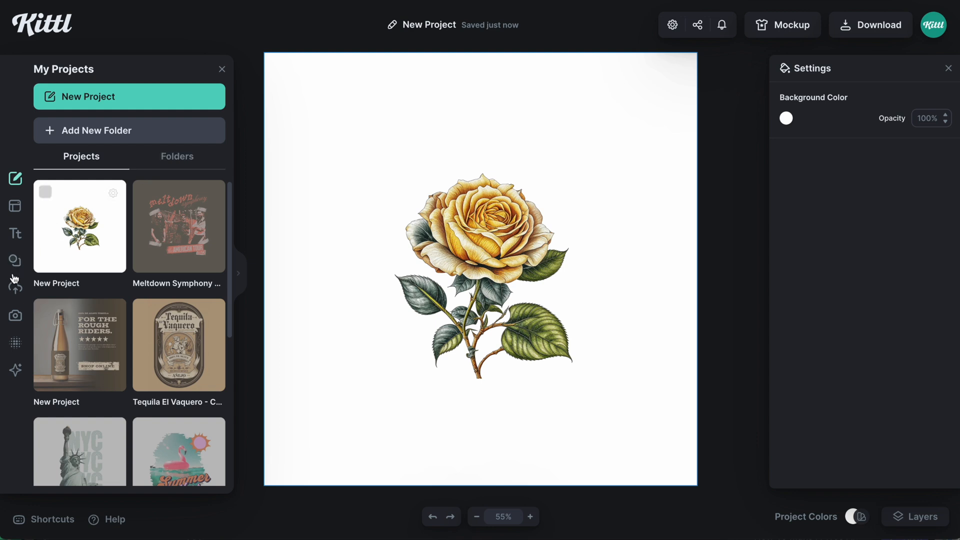
left_click(15, 288)
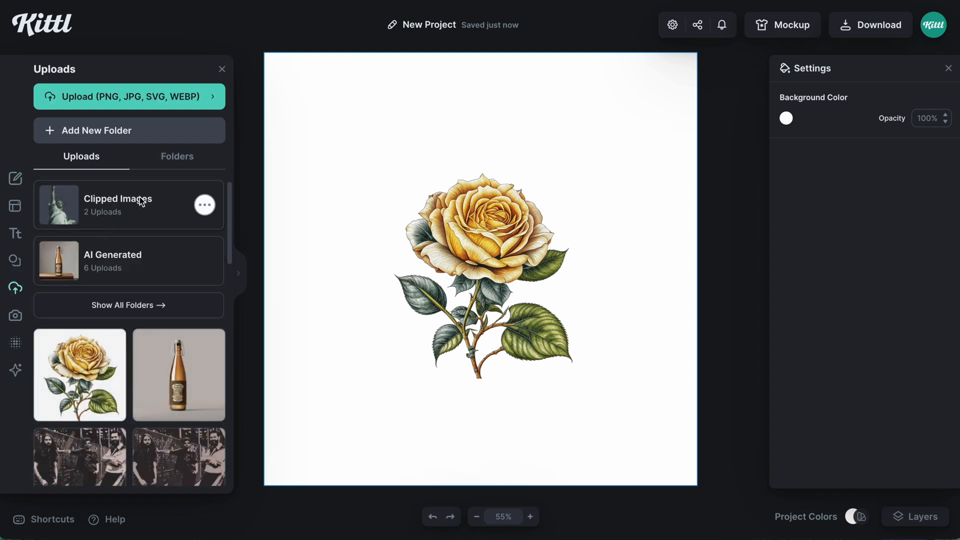
left_click(128, 204)
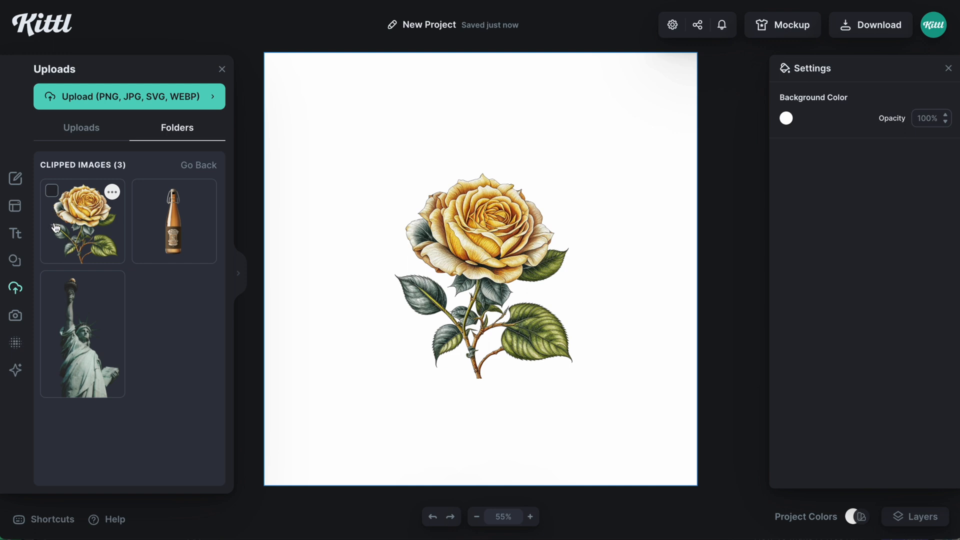
left_click(198, 165)
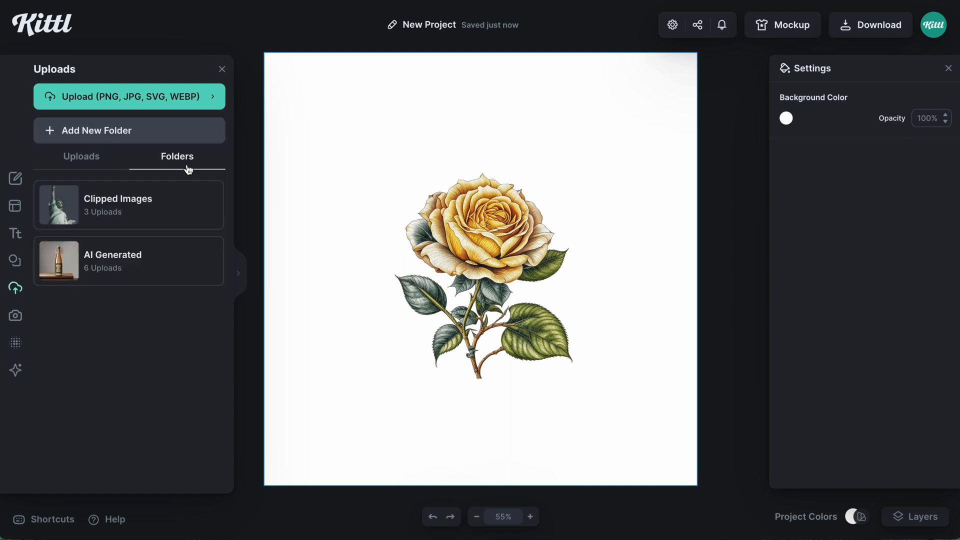
left_click(81, 156)
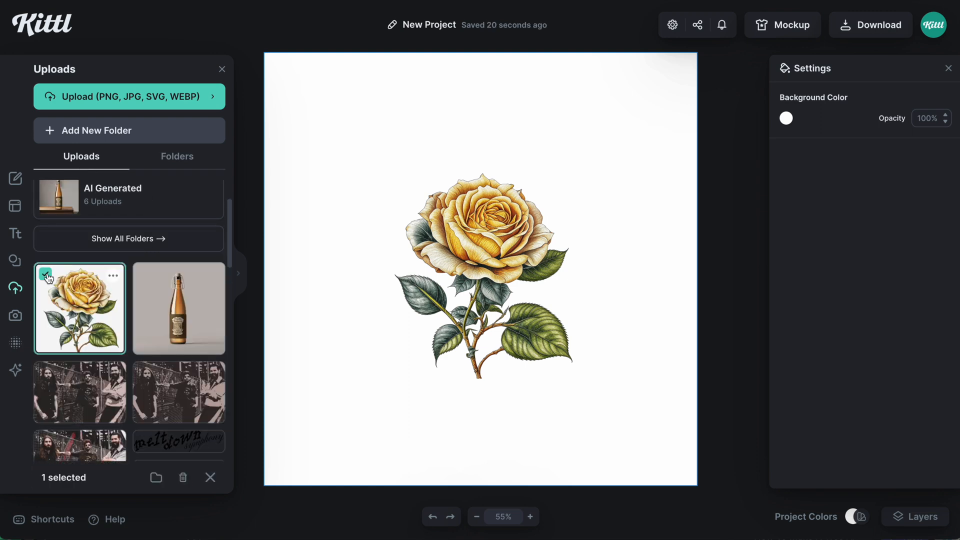
mouse_move(156, 477)
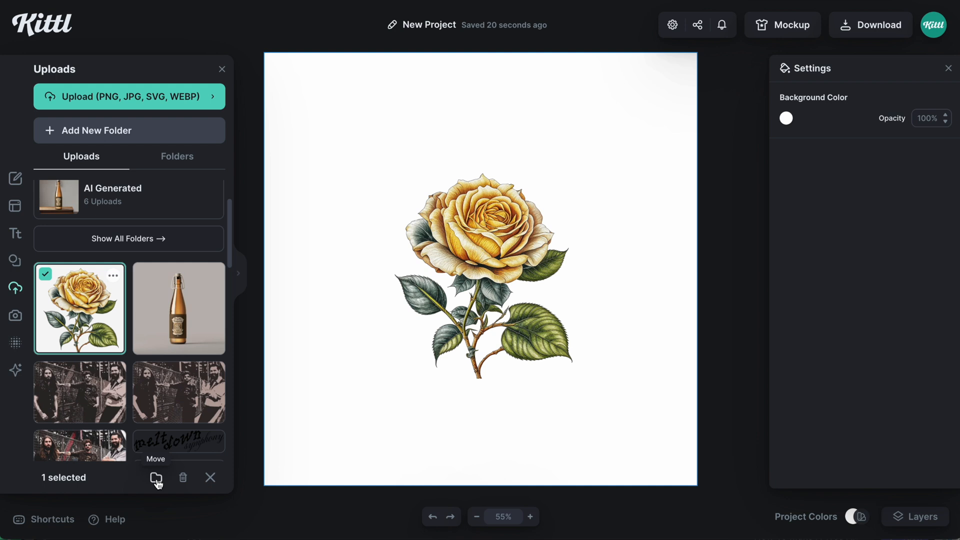
Step: Move the rose upload into a new folder named Botanical Florals
left_click(156, 478)
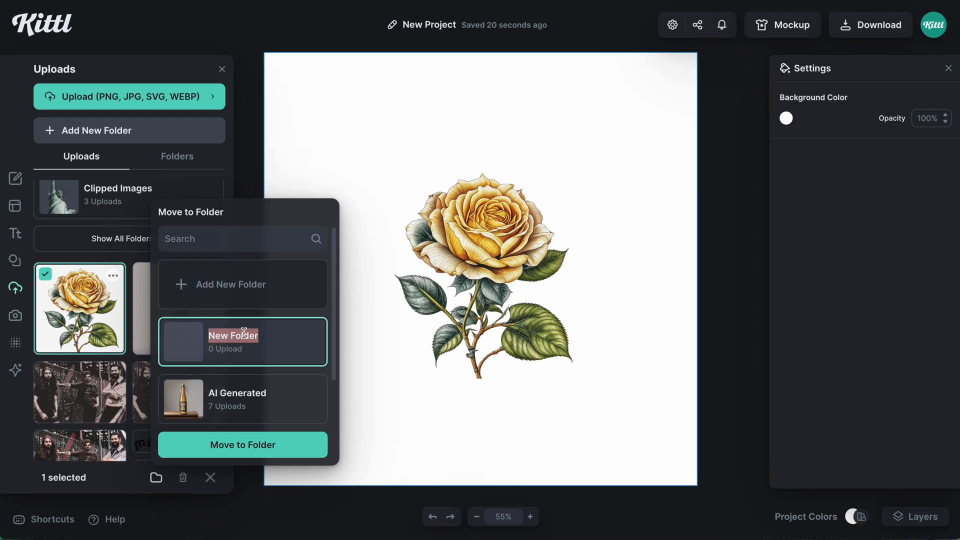
type("Botanical Florals")
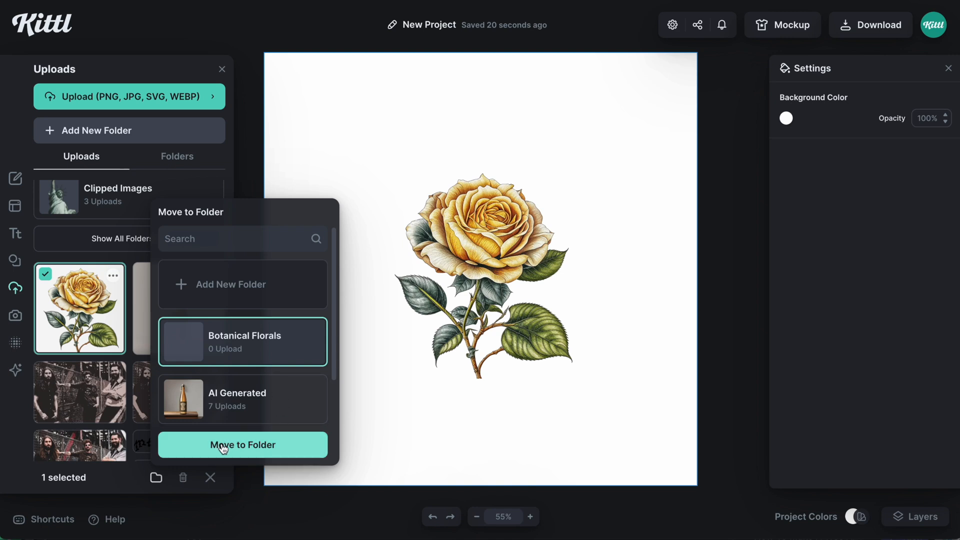
left_click(242, 444)
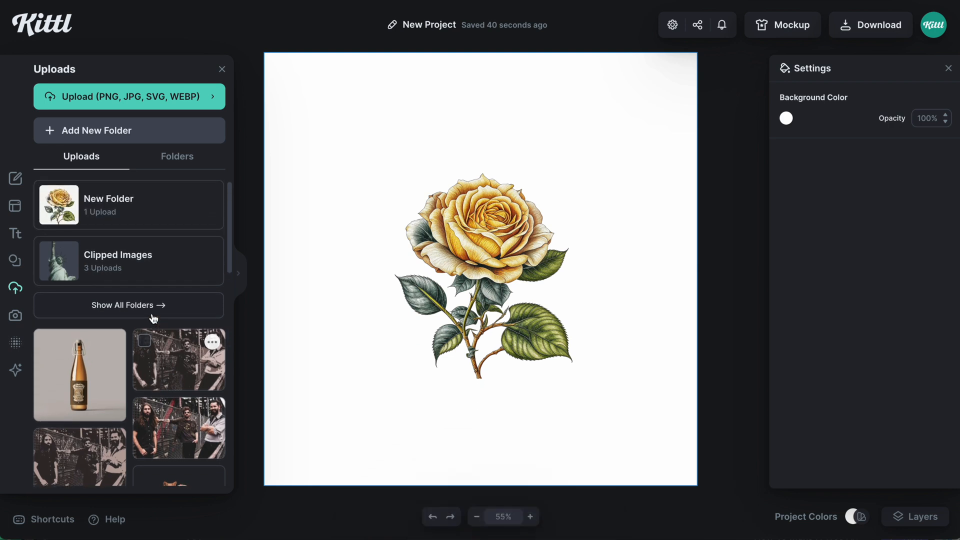
left_click(177, 156)
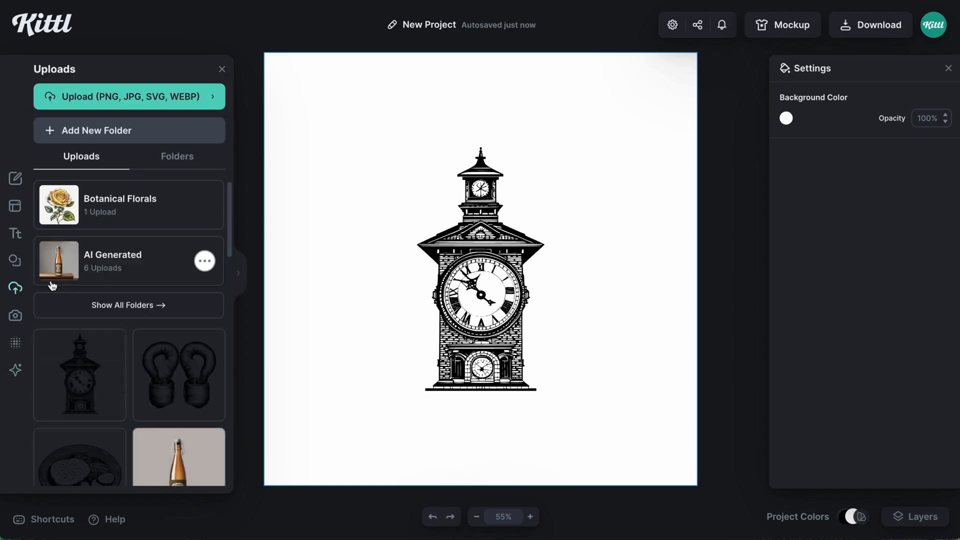
Step: Delete the boxing-glove and food-plate images from the AI Generated folder
left_click(129, 260)
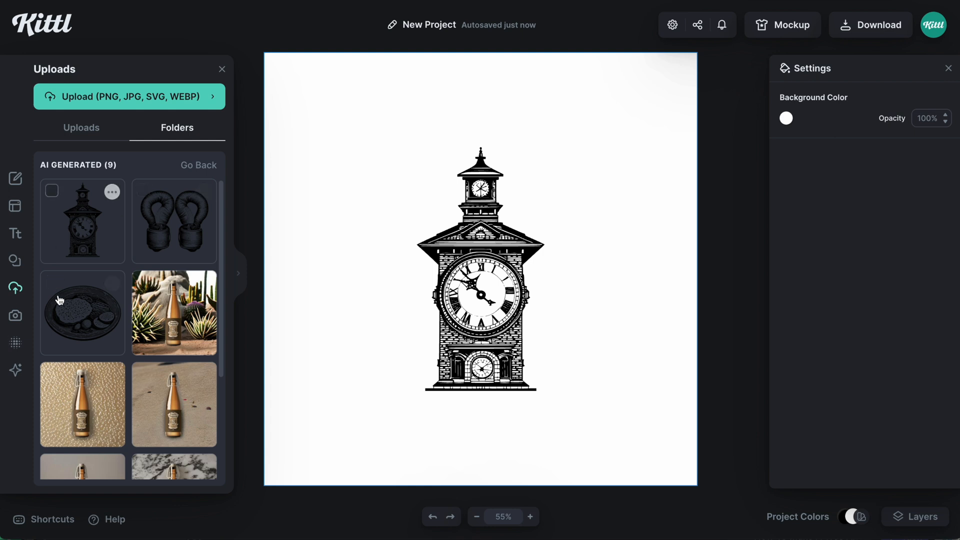
scroll("down", 3)
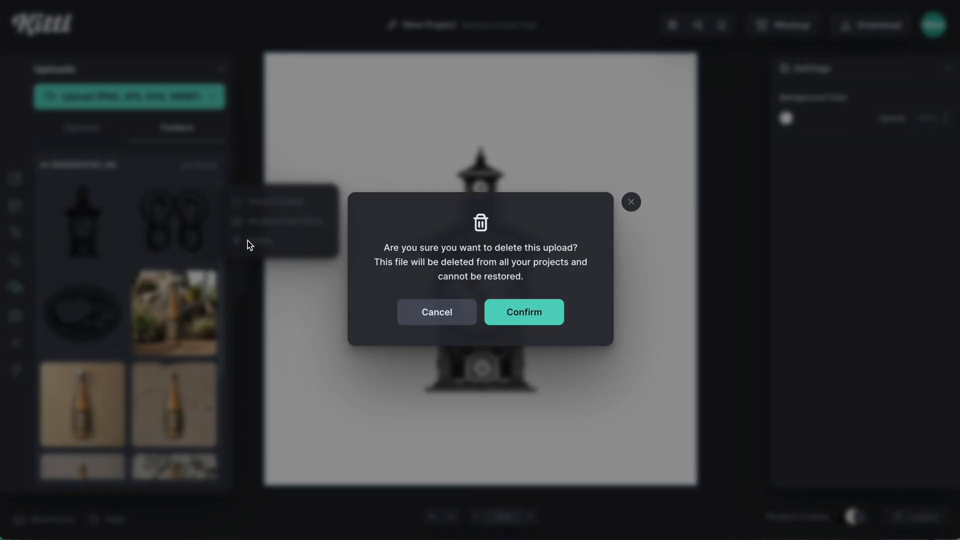
left_click(523, 312)
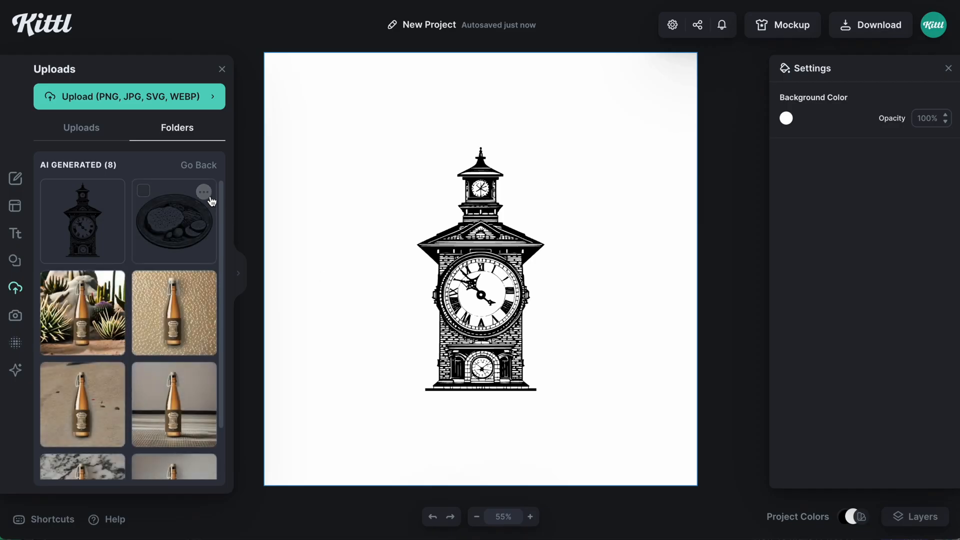
left_click(259, 240)
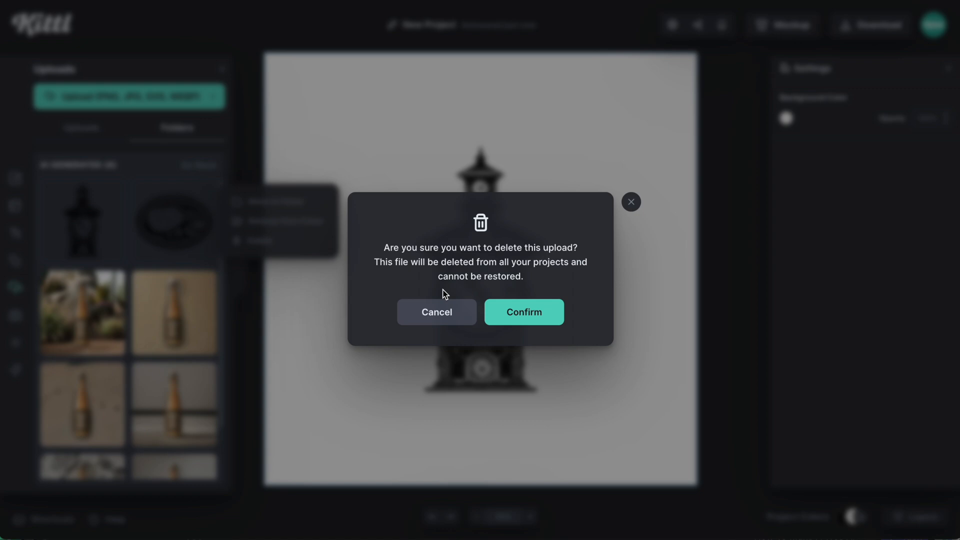
left_click(523, 312)
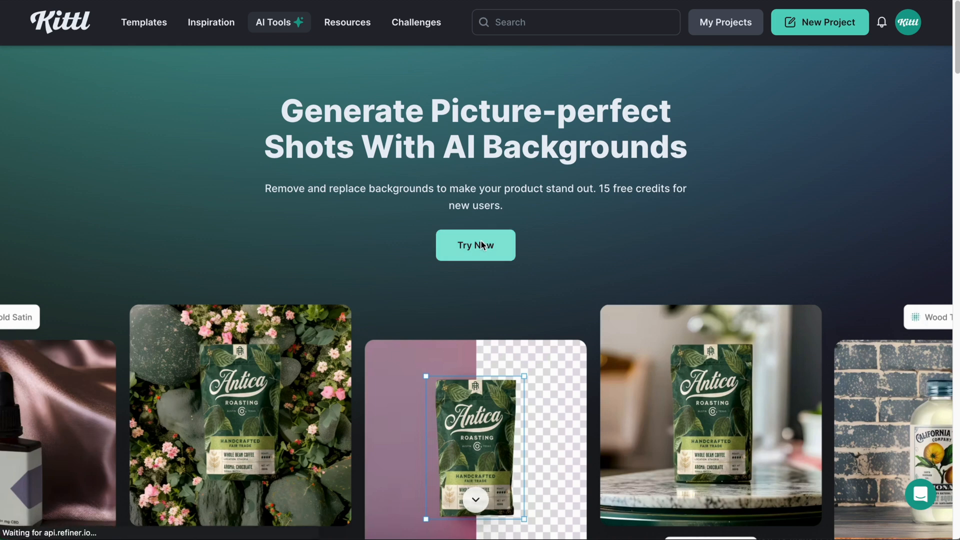
Step: Generate a Warm Studio background for the uploaded hoodie photo in AI Backgrounds
left_click(475, 245)
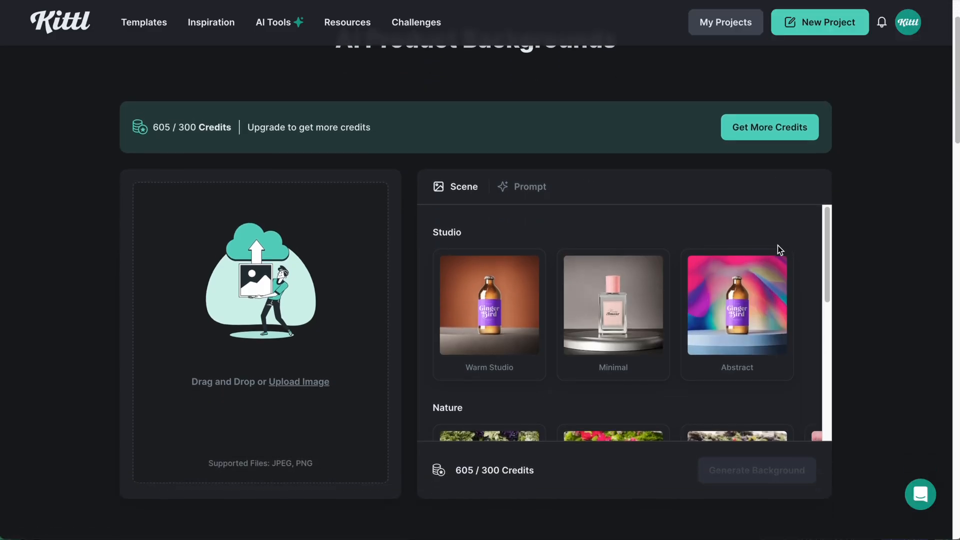
scroll("down", 3)
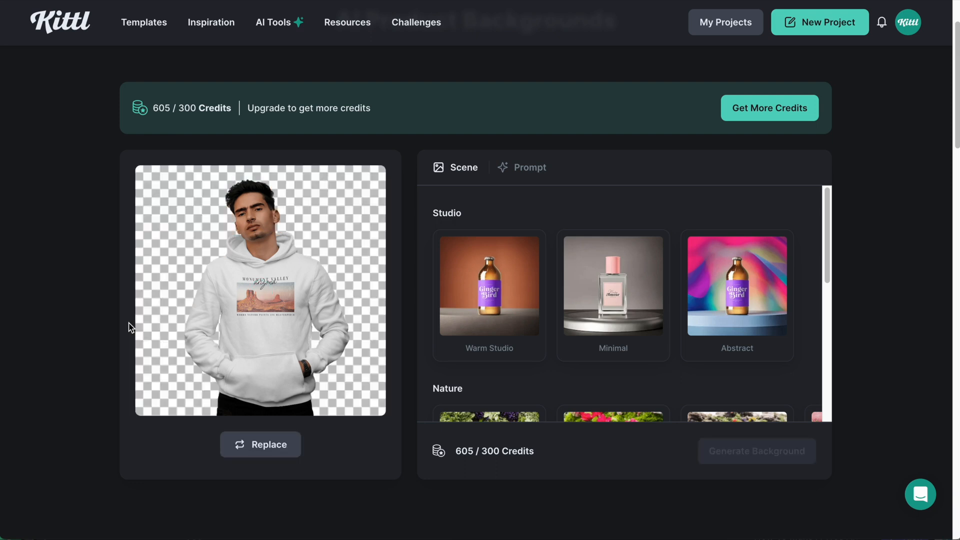
mouse_move(387, 360)
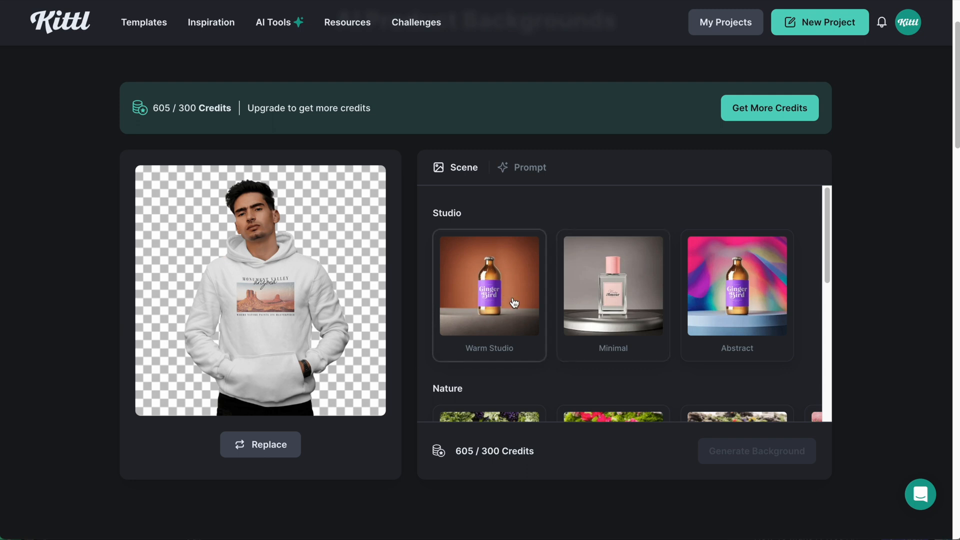
left_click(489, 285)
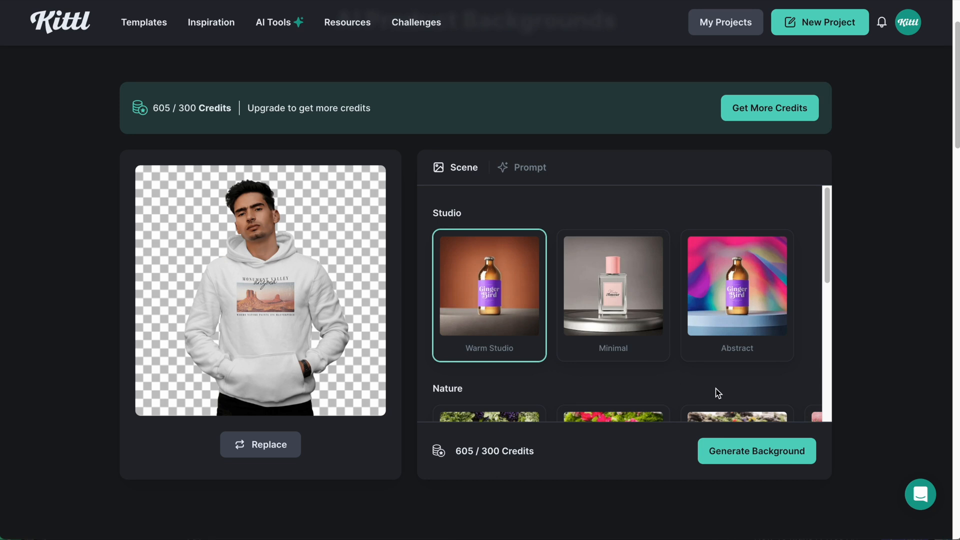
left_click(756, 451)
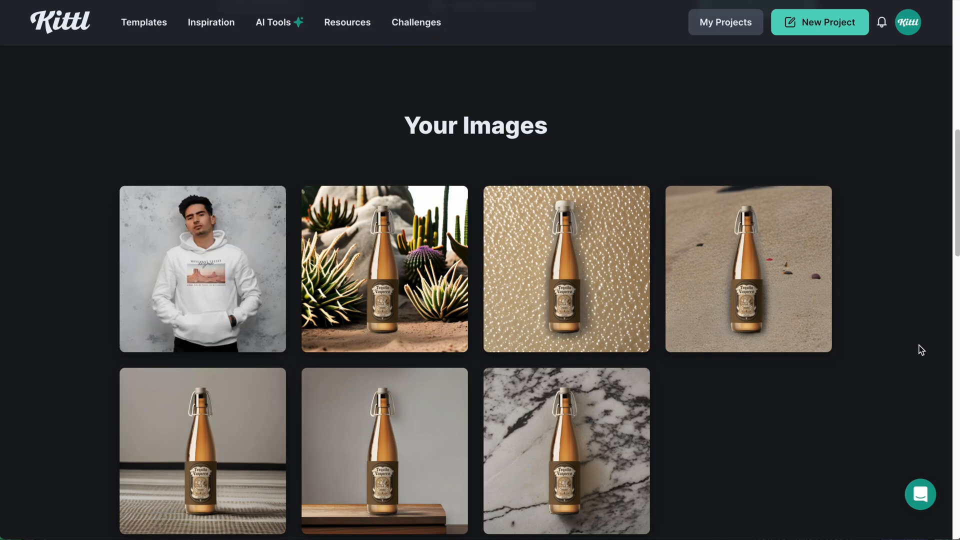
mouse_move(202, 269)
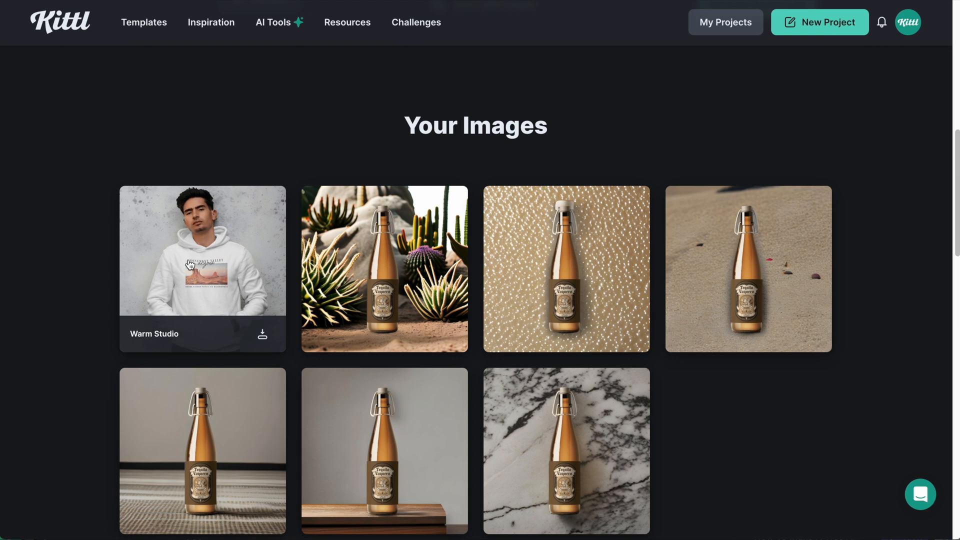
mouse_move(824, 125)
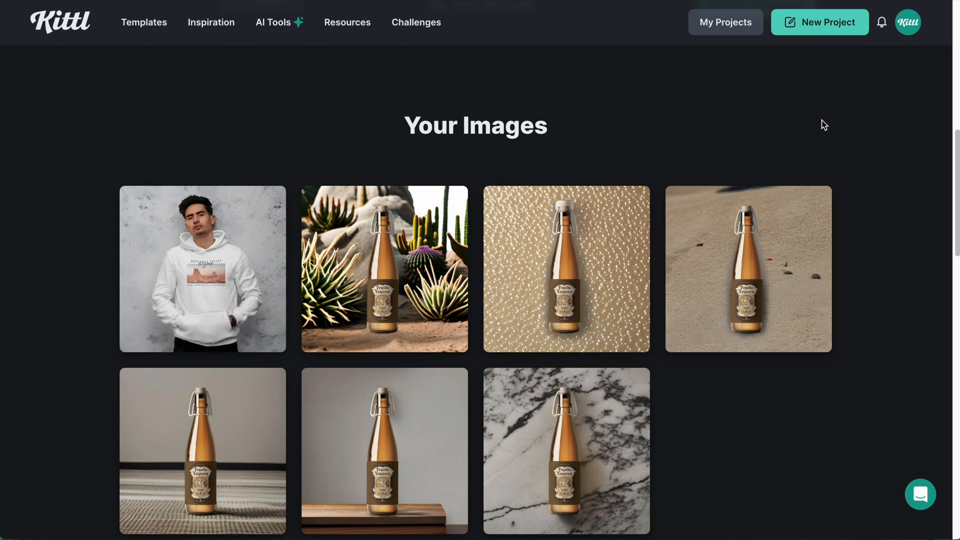
Step: Return to the editor and view the hoodie image in the AI Generated uploads folder
left_click(819, 22)
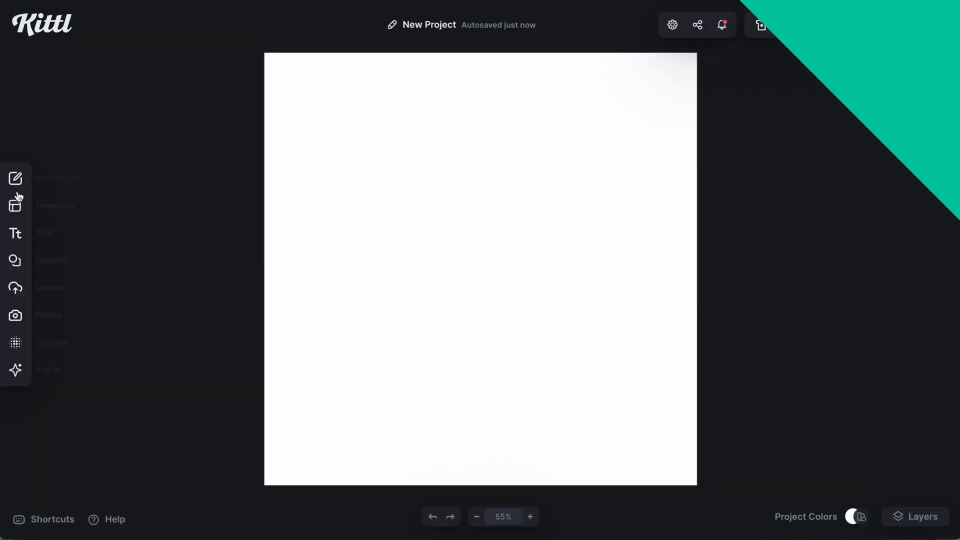
left_click(15, 287)
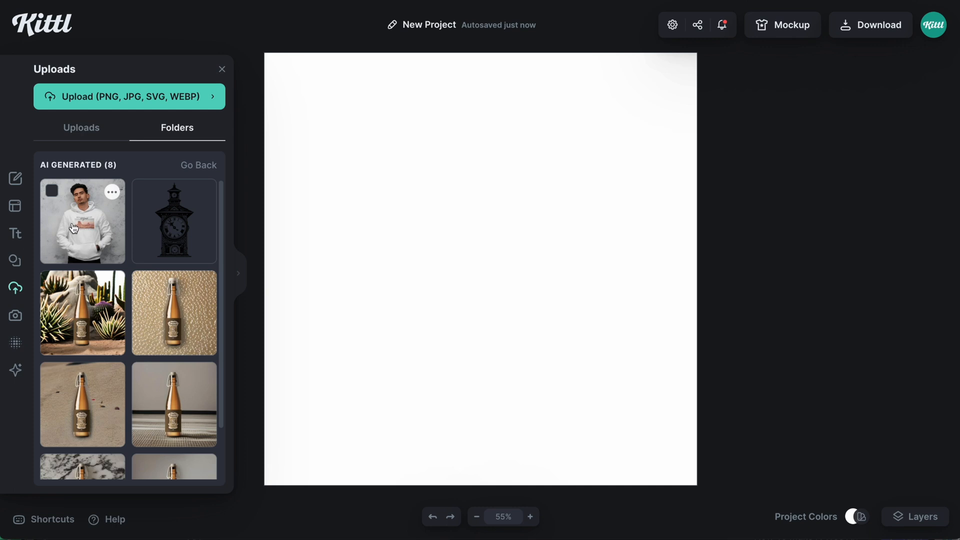
left_click(81, 220)
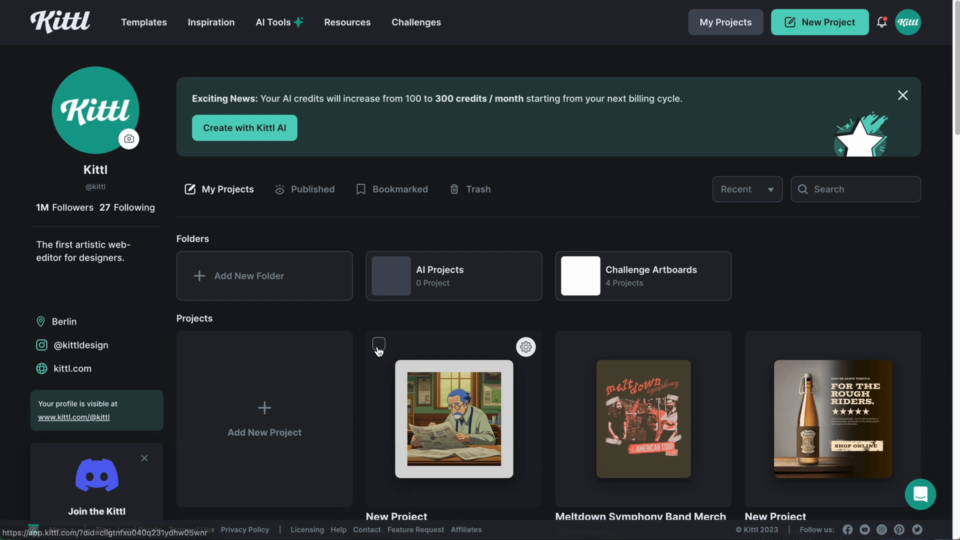
Step: Move the newspaper-reading man project into the AI Projects folder
left_click(378, 343)
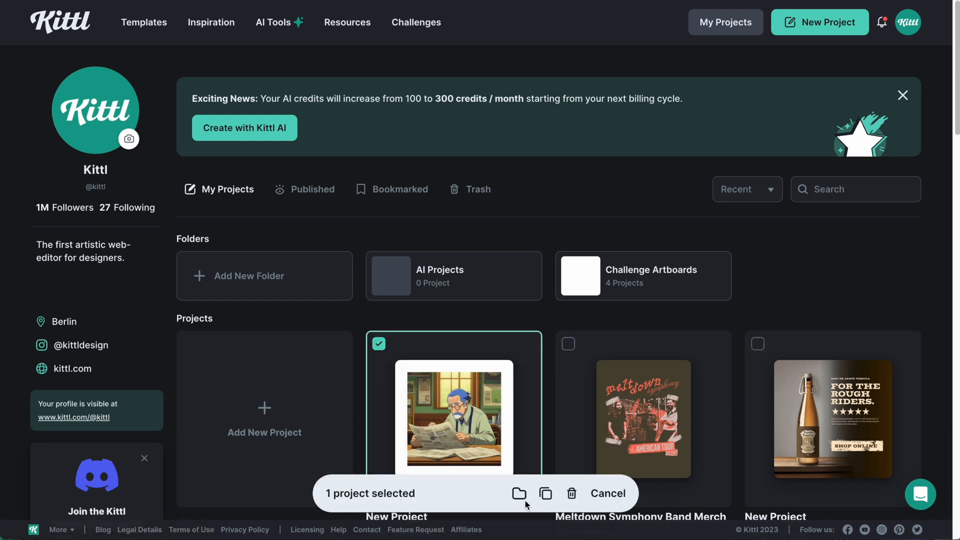
left_click(519, 493)
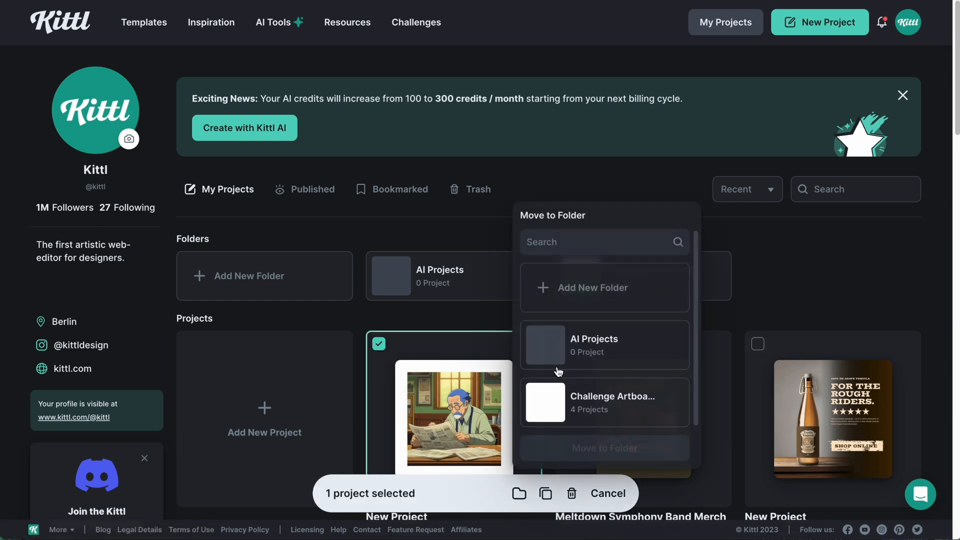
left_click(604, 345)
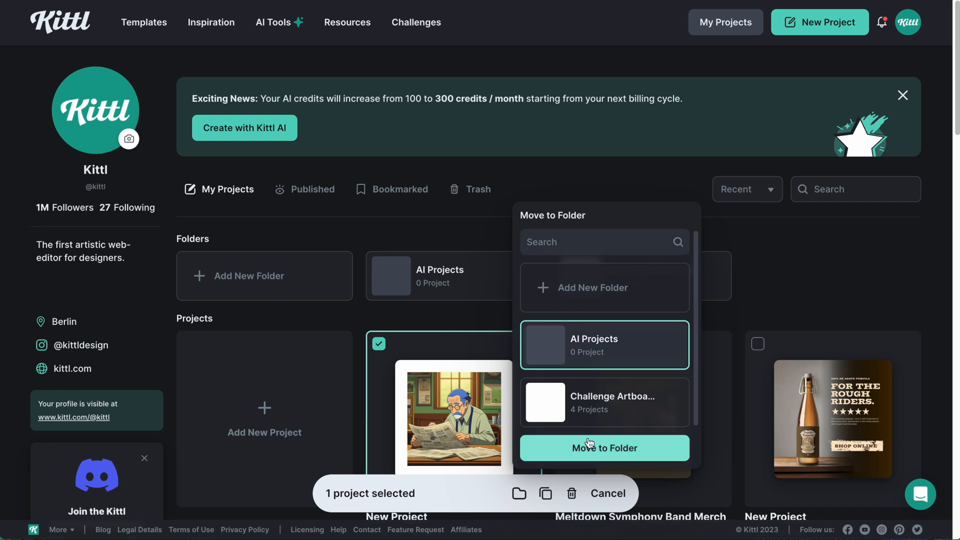
left_click(604, 448)
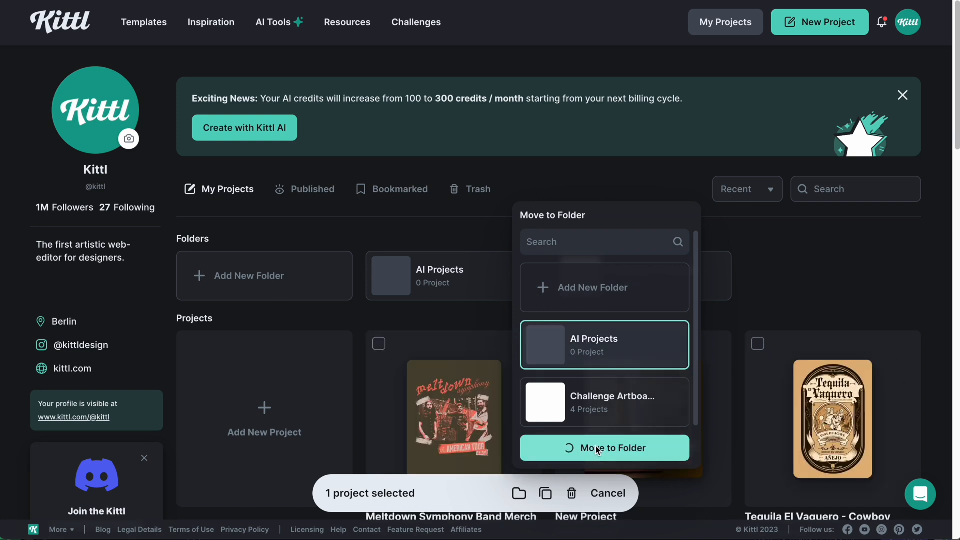
left_click(604, 448)
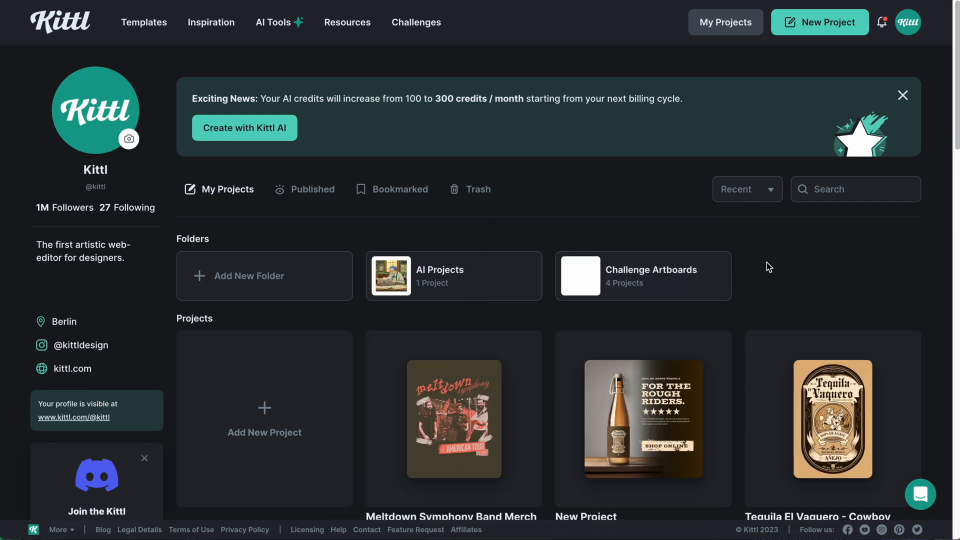